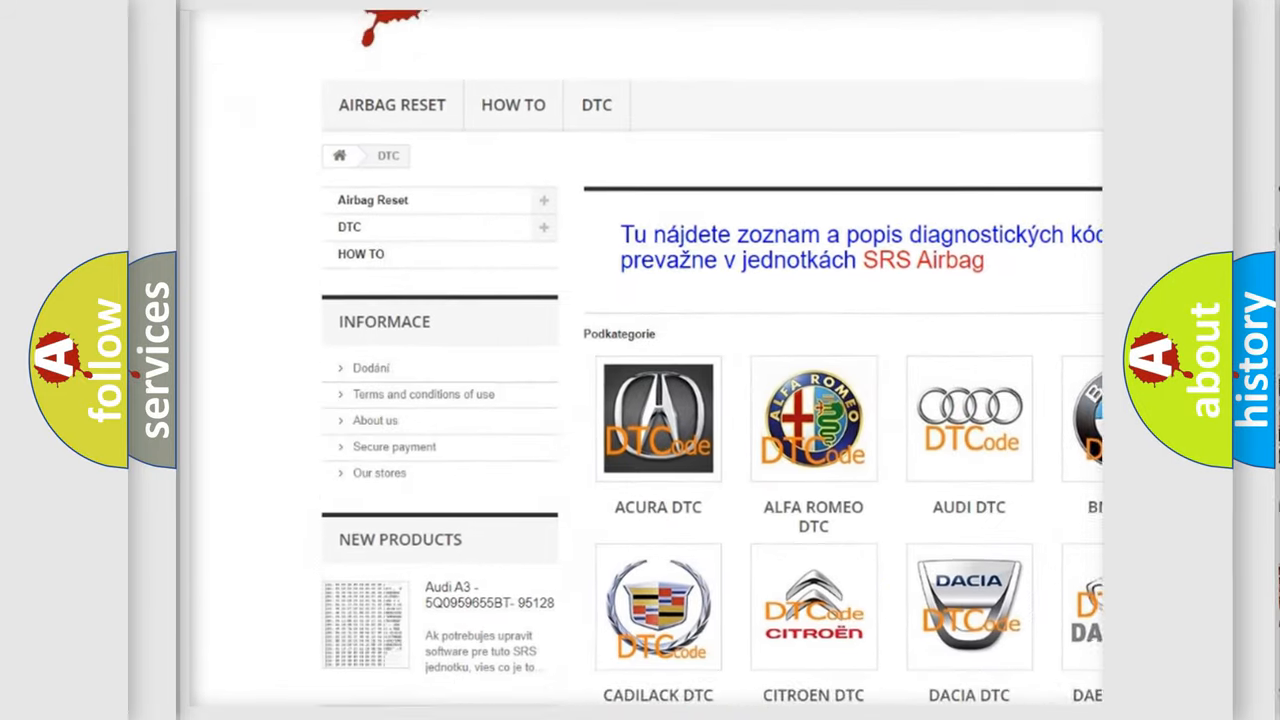
scroll("down", 3)
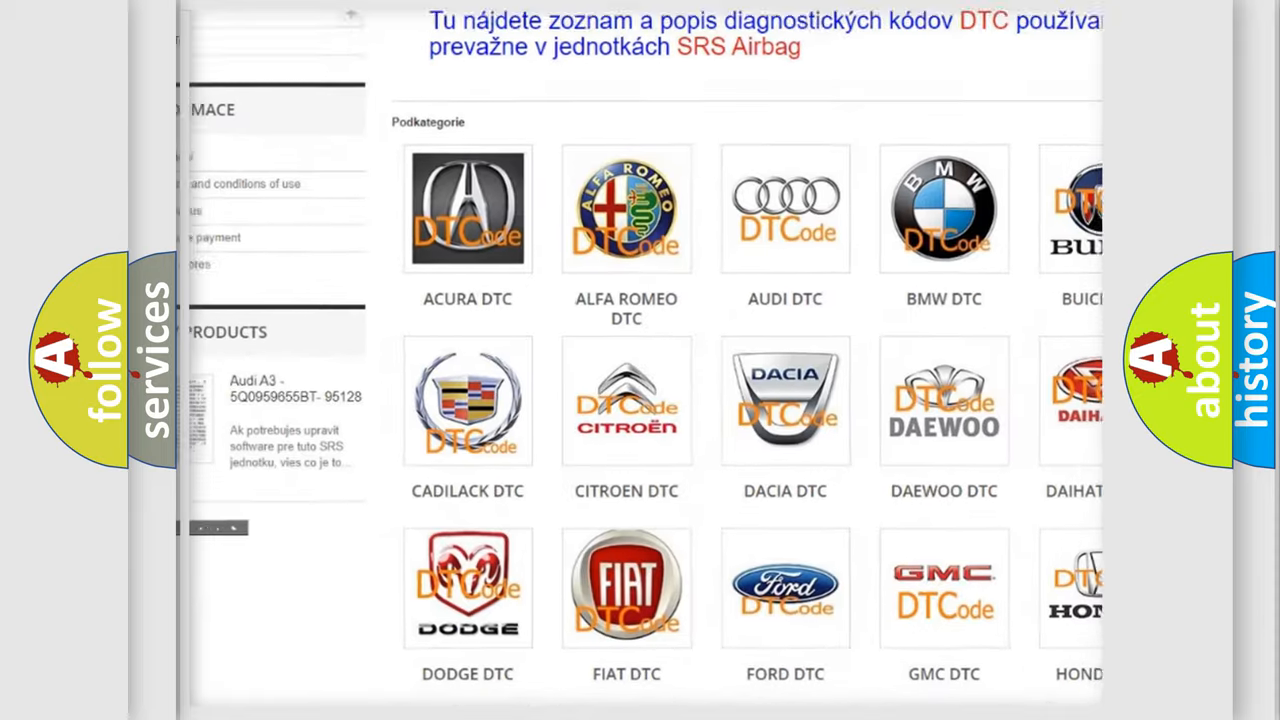
scroll("down", 3)
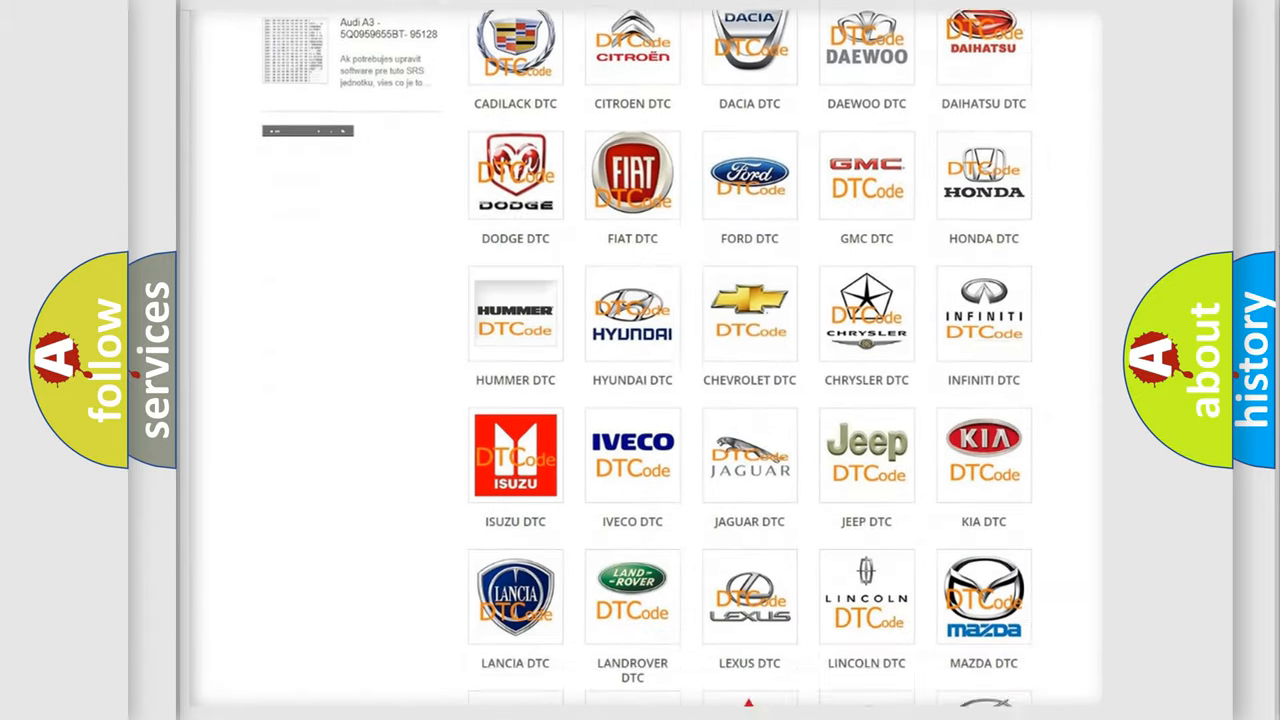
scroll("down", 3)
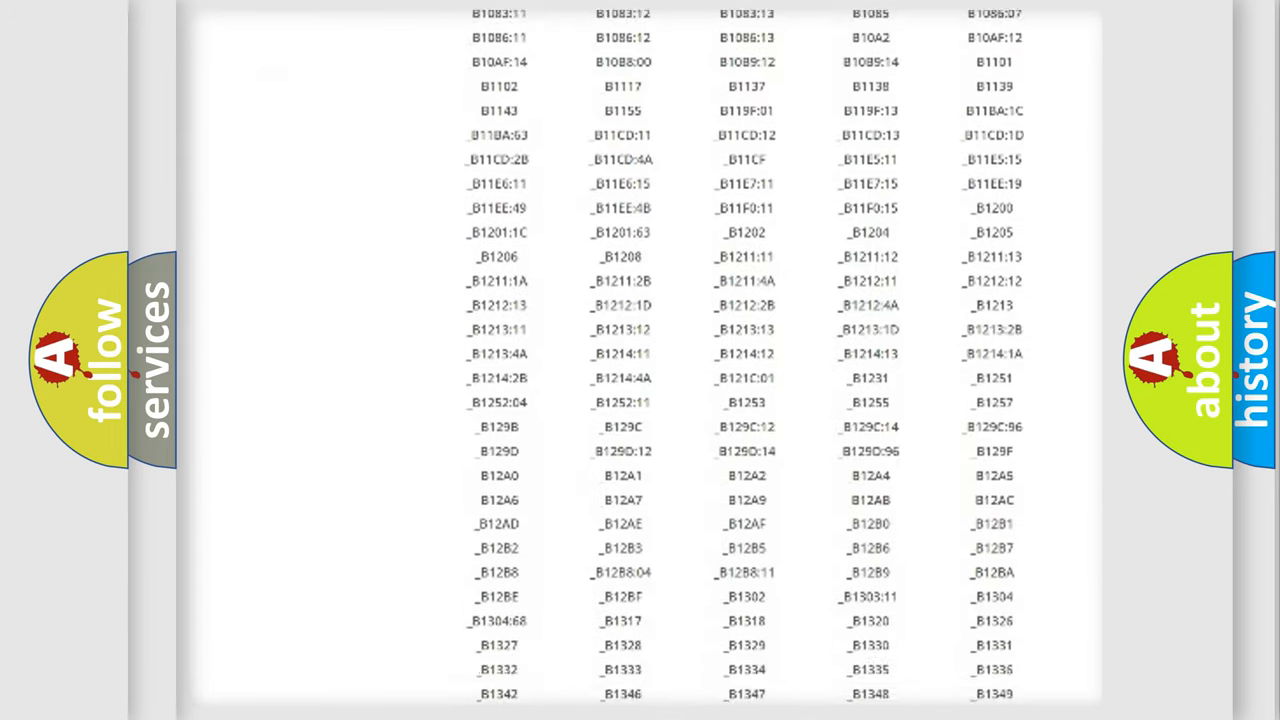
scroll("down", 3)
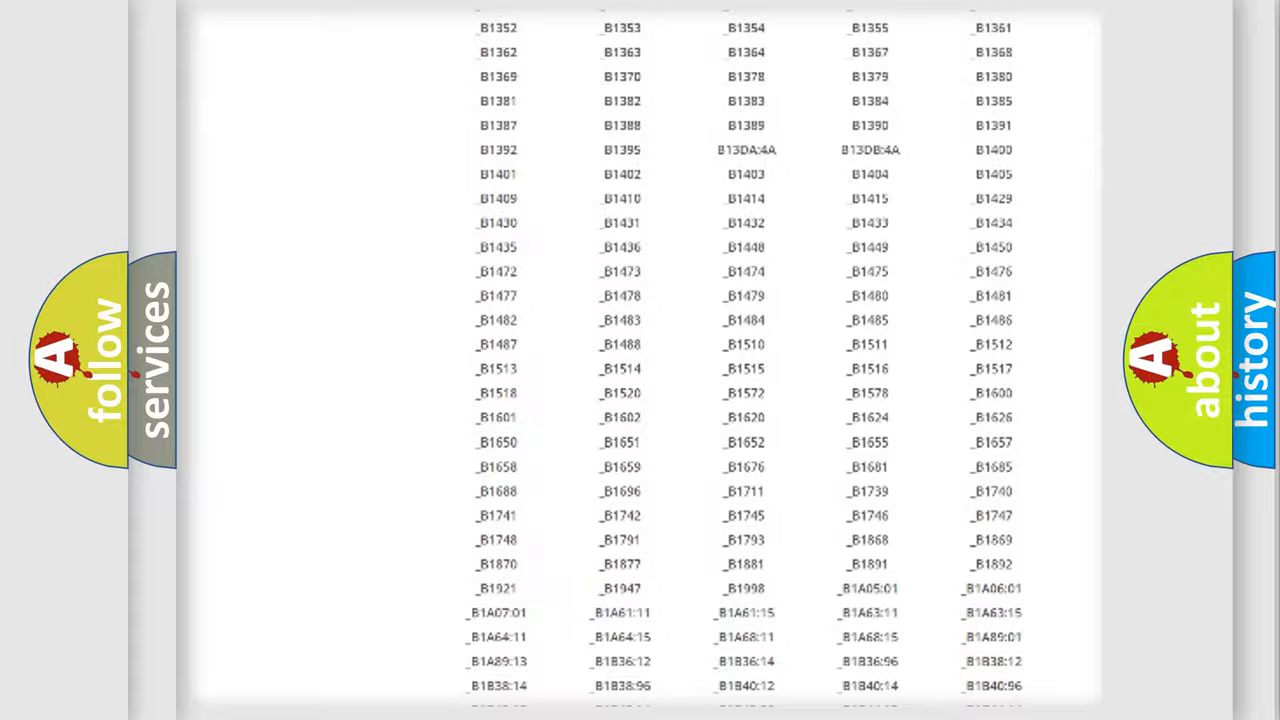